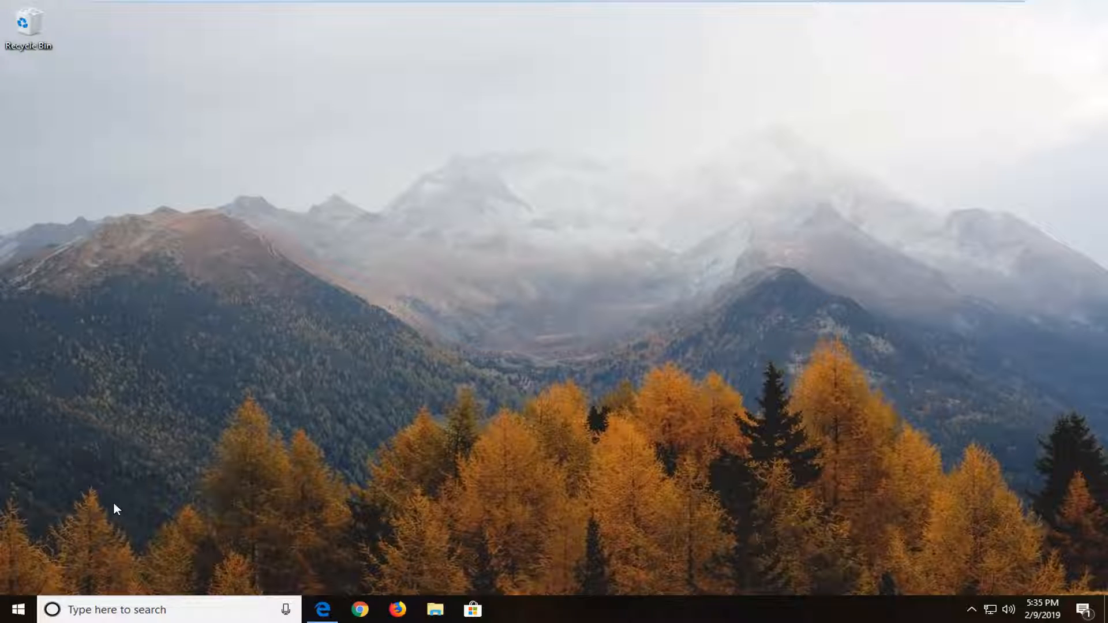
mouse_move(15, 610)
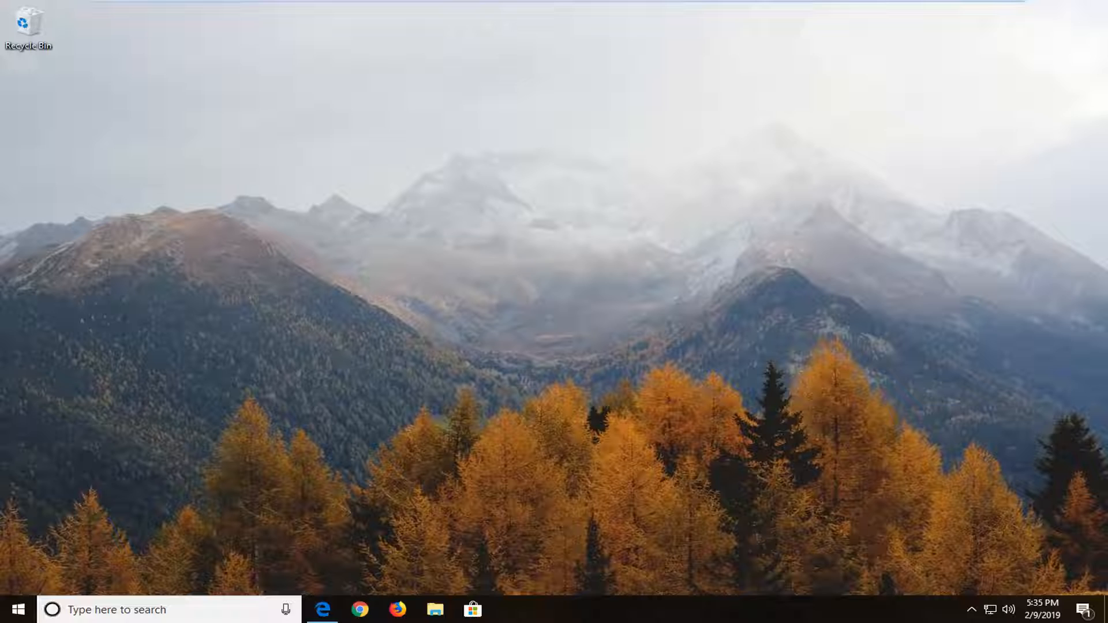
mouse_move(15, 610)
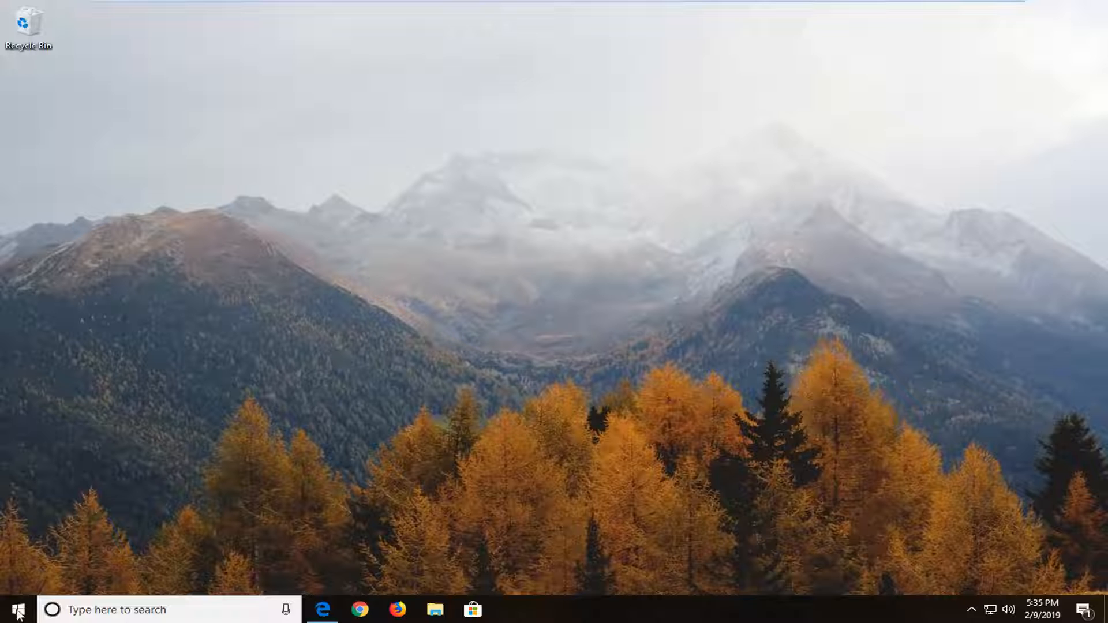
- Launch a new blank Notepad window from the Start menu by searching 'note'
click(18, 610)
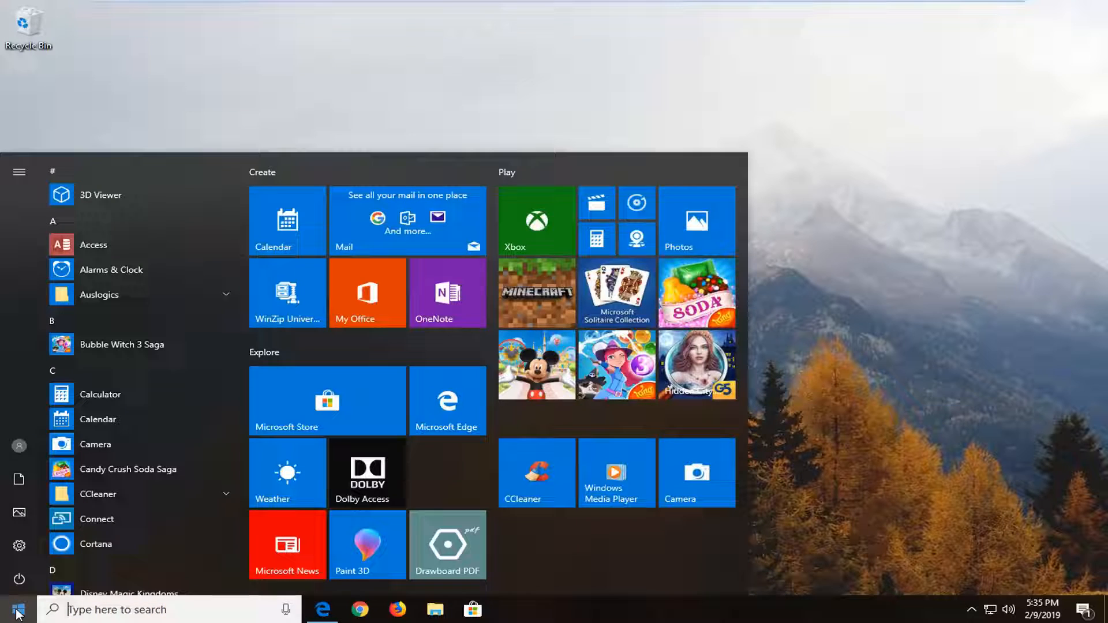
text(note)
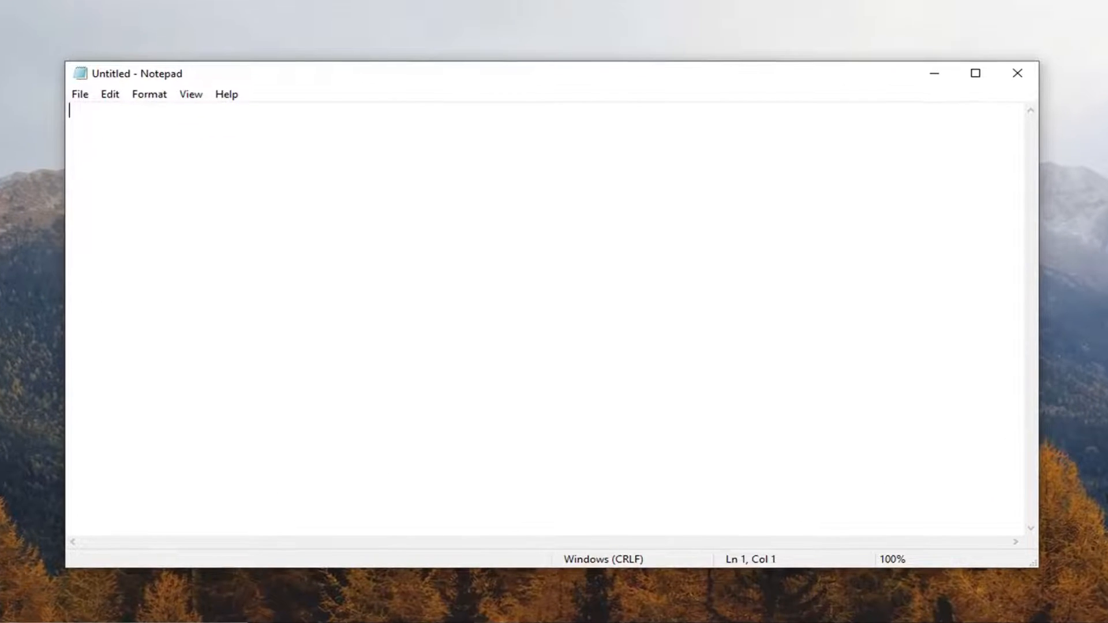
- Make the document's first line read .LOG
text(.)
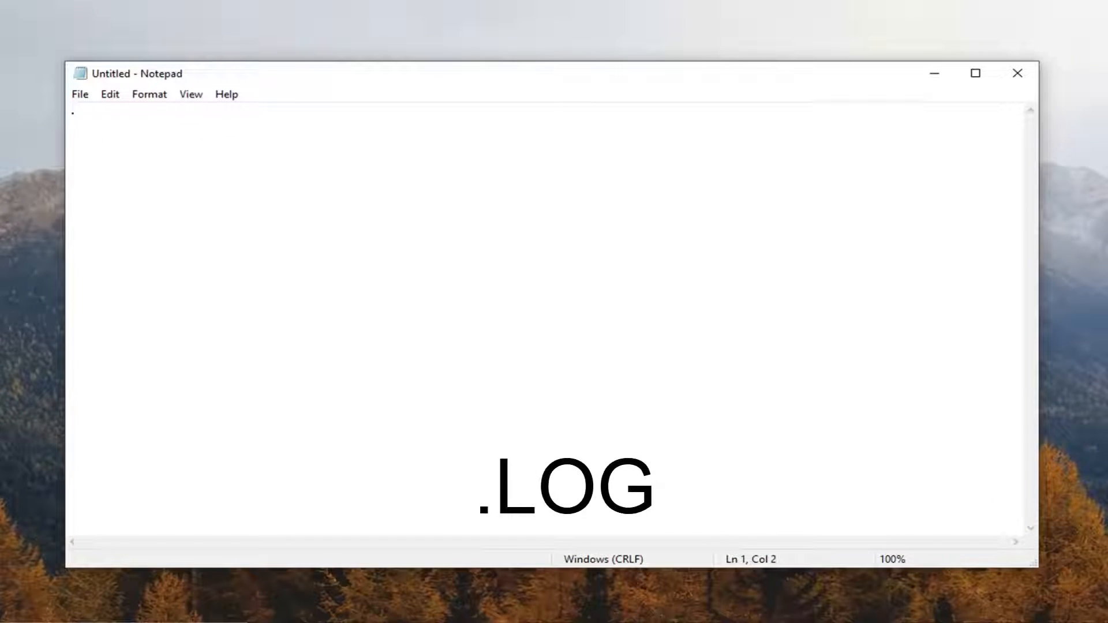
text(LOG)
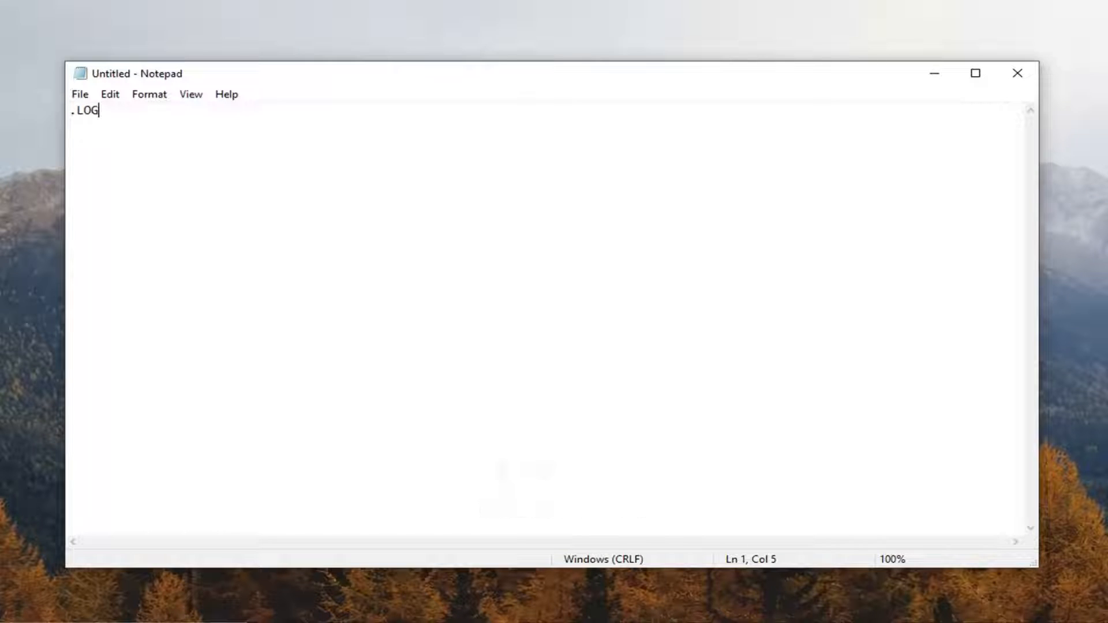
click(80, 93)
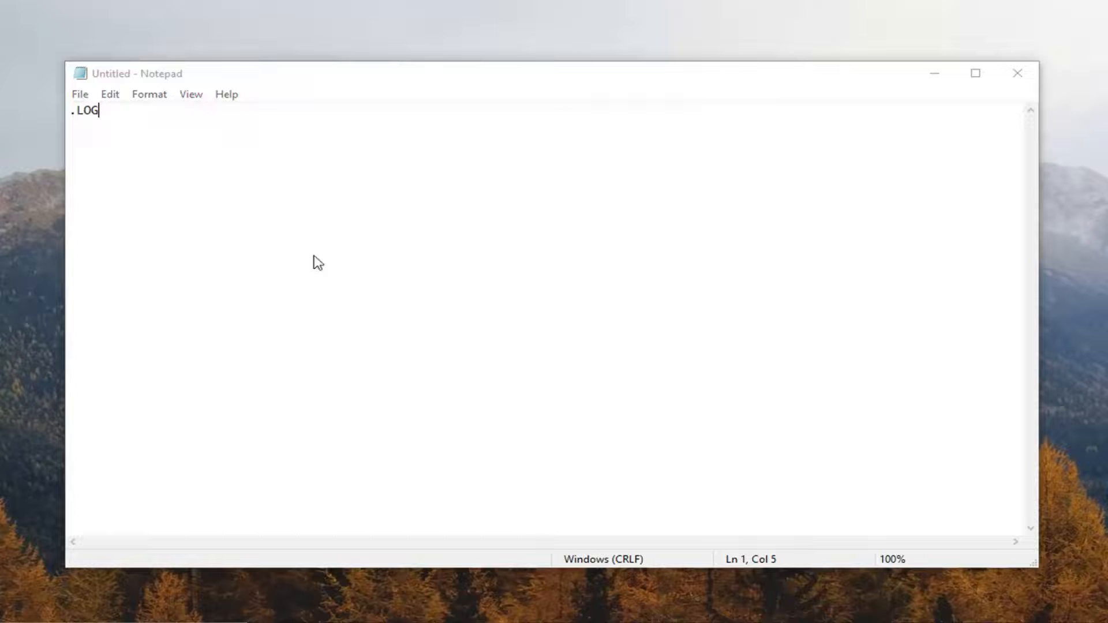
- Save the note to the Desktop as 'Log Files' and close Notepad
key(ctrl+s)
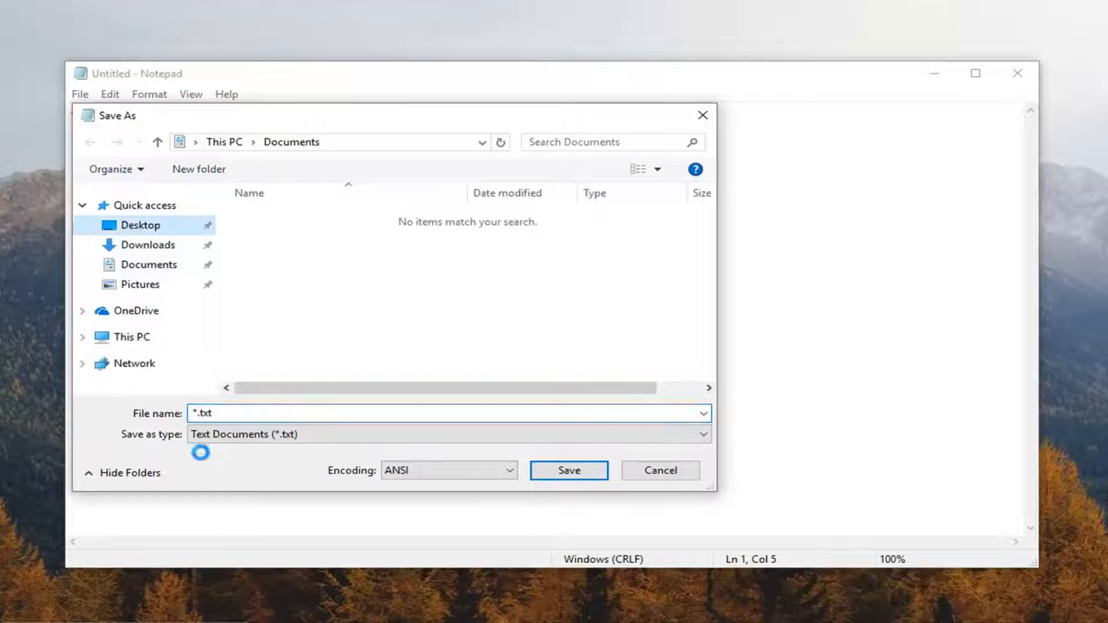
click(141, 225)
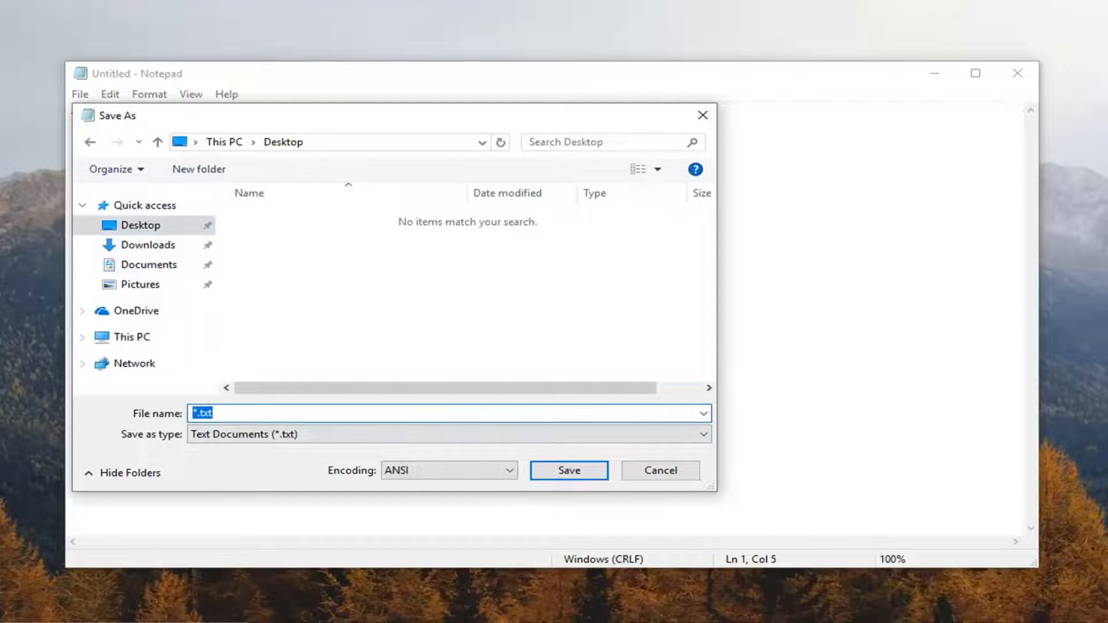
text(Log F)
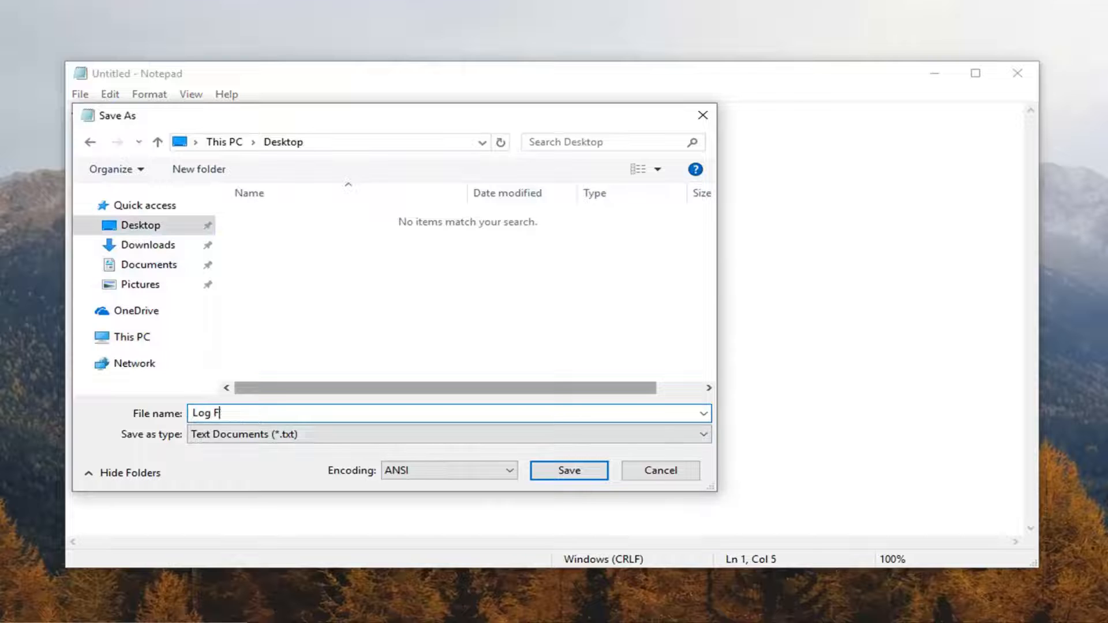
click(568, 470)
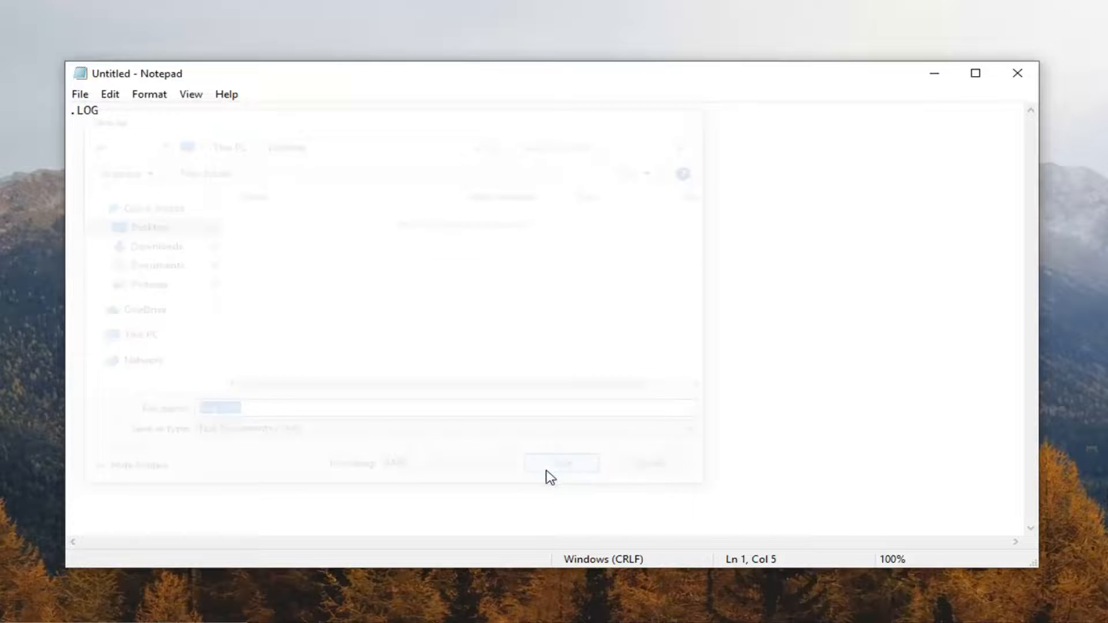
click(561, 464)
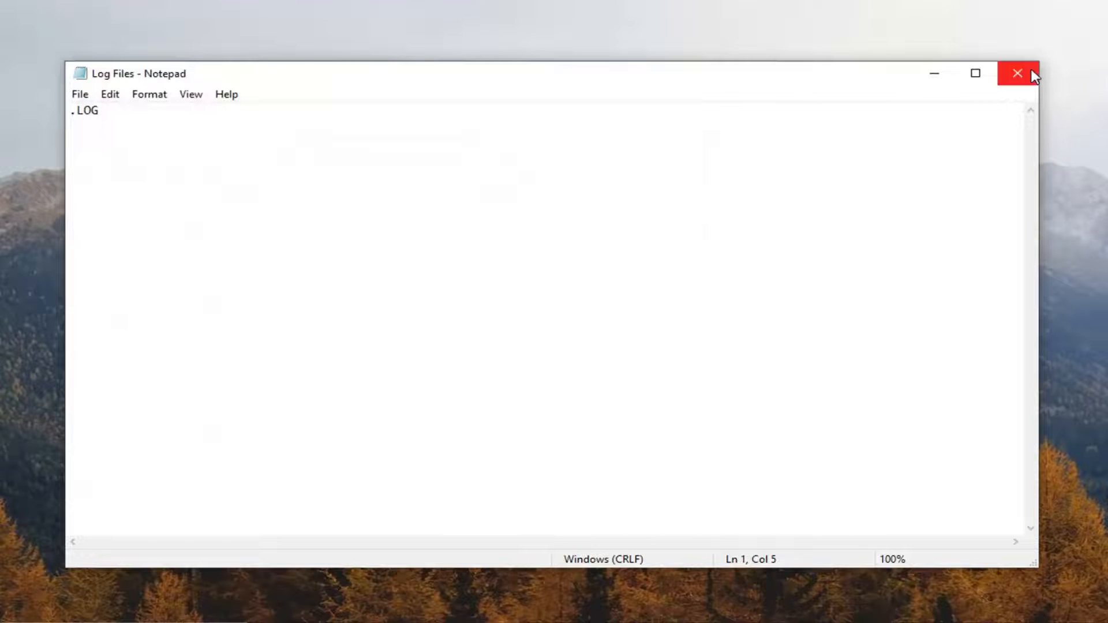
click(1016, 74)
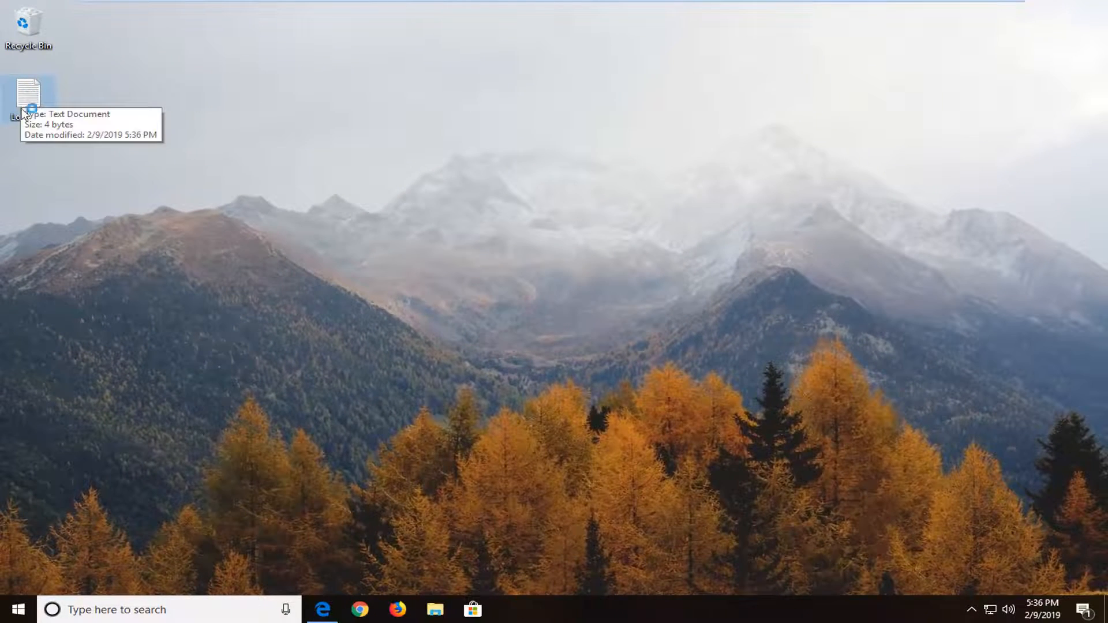
- Reopen Log Files from the desktop, revealing the 5:36 PM 2/9/2019 timestamp, and add a new line
double_click(28, 93)
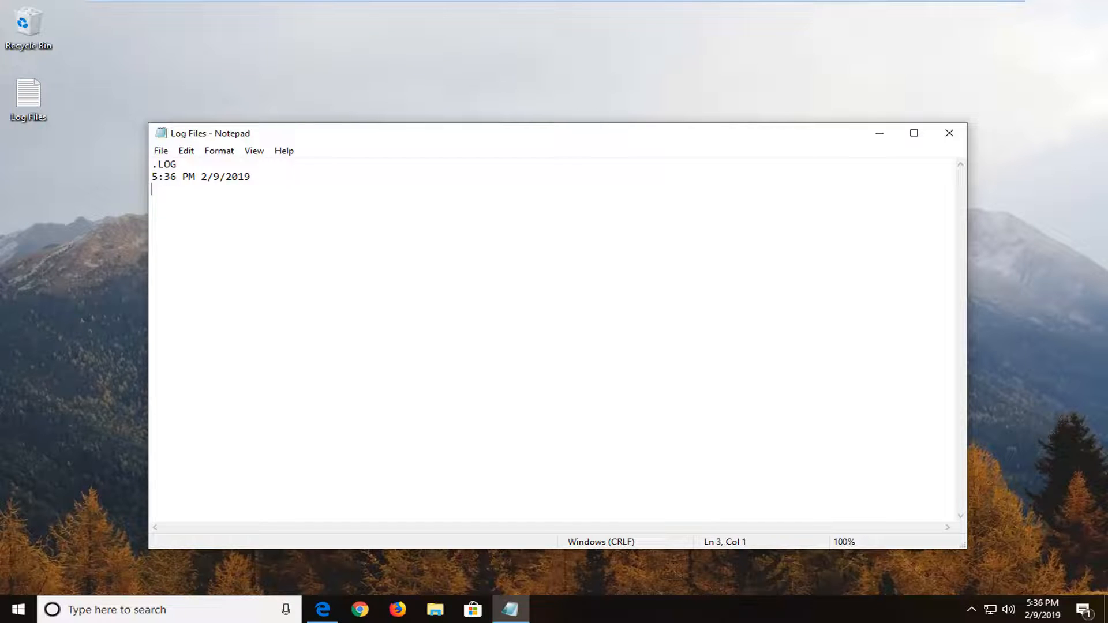
key(Enter)
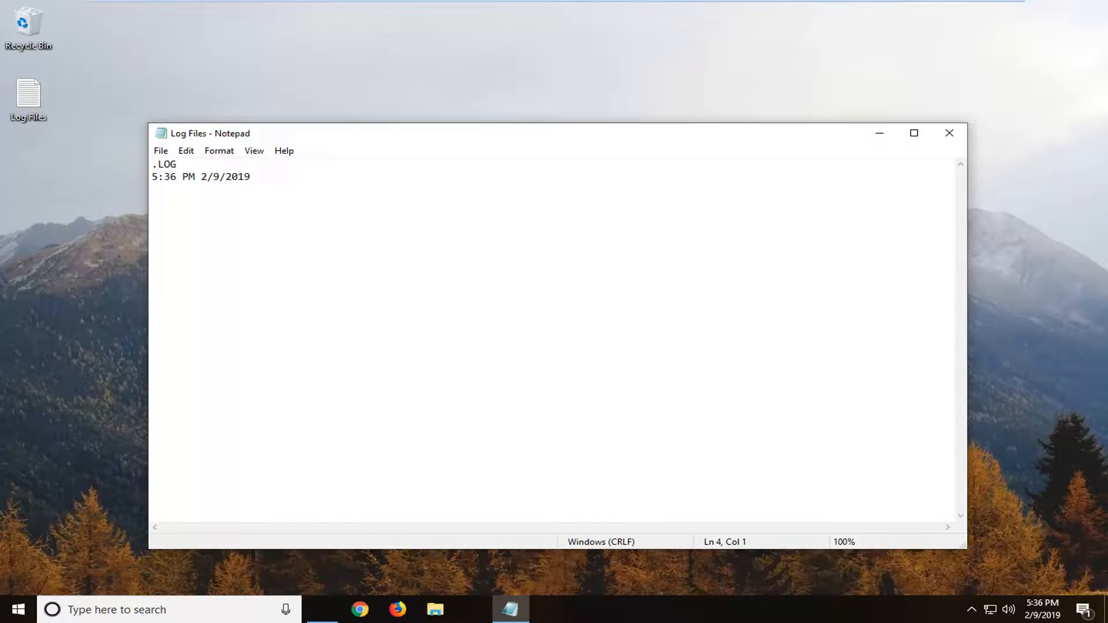
- Add a Hello line with an F5 time/date stamp, then close Notepad without saving
text(Hel)
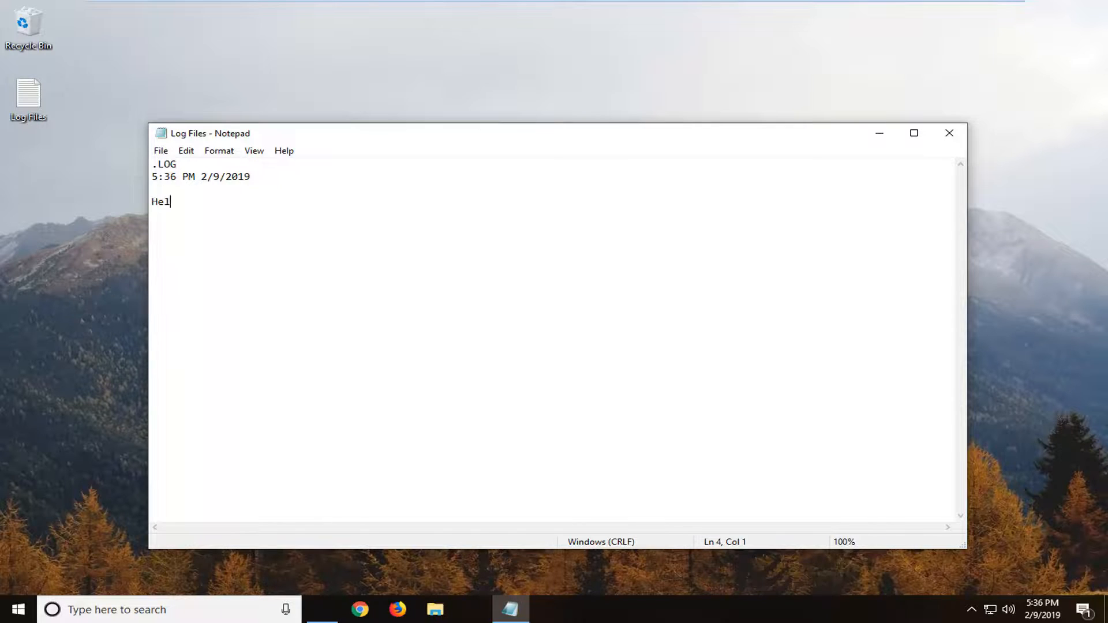
click(160, 150)
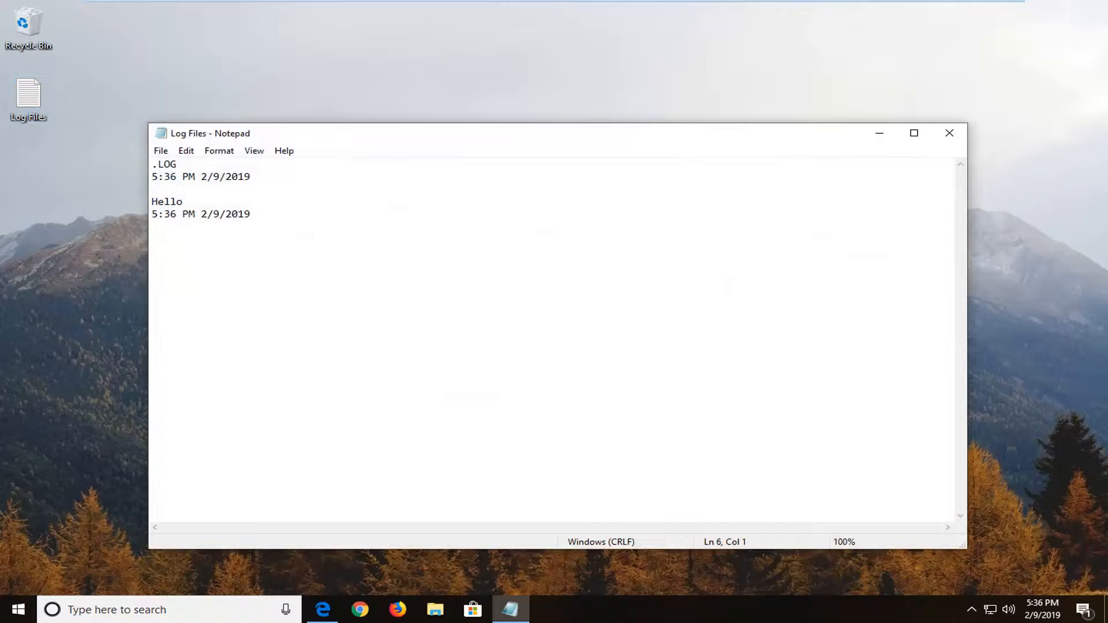
key(Enter)
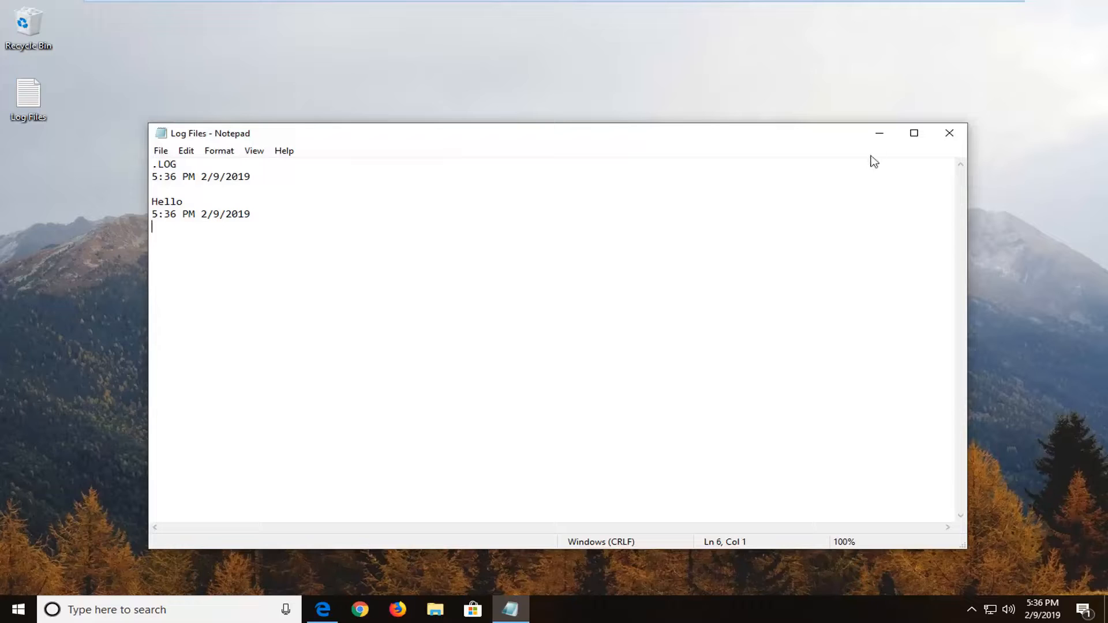
click(949, 132)
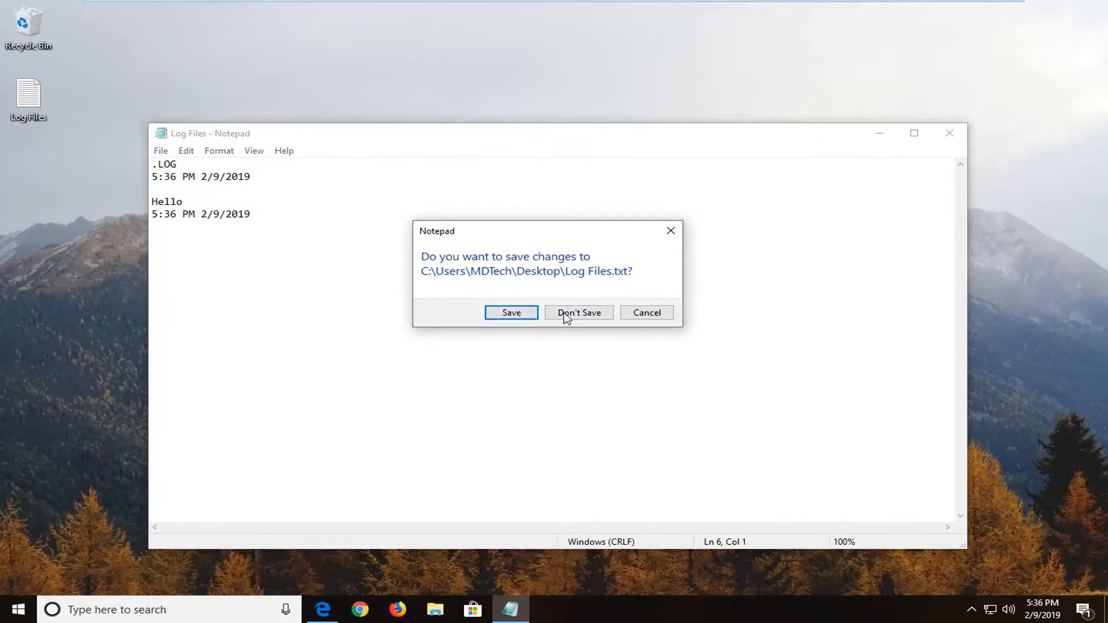
click(578, 313)
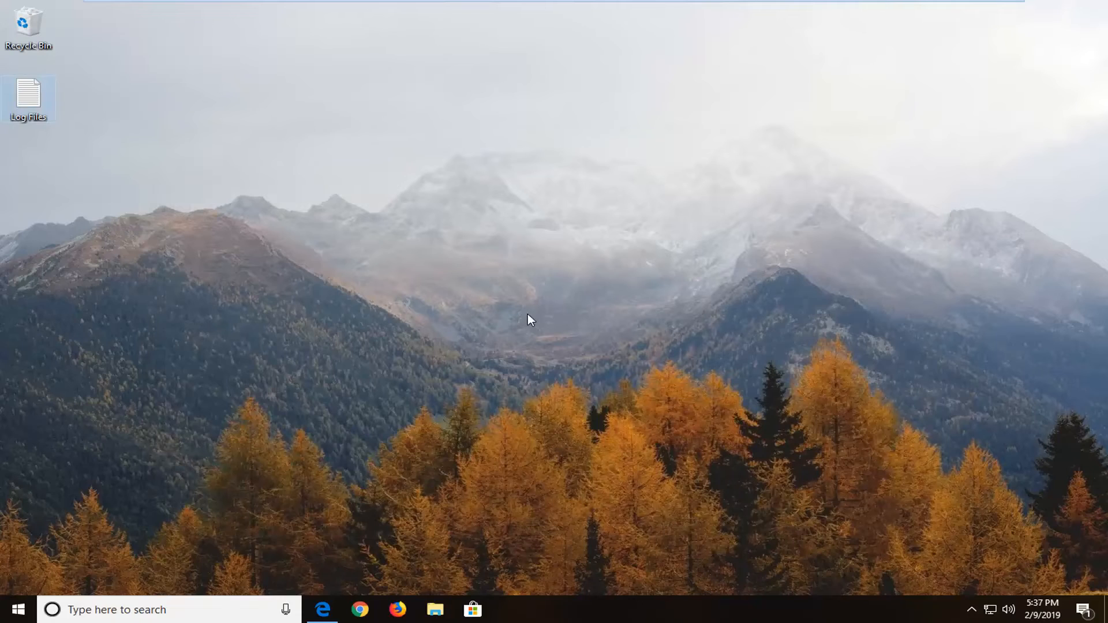